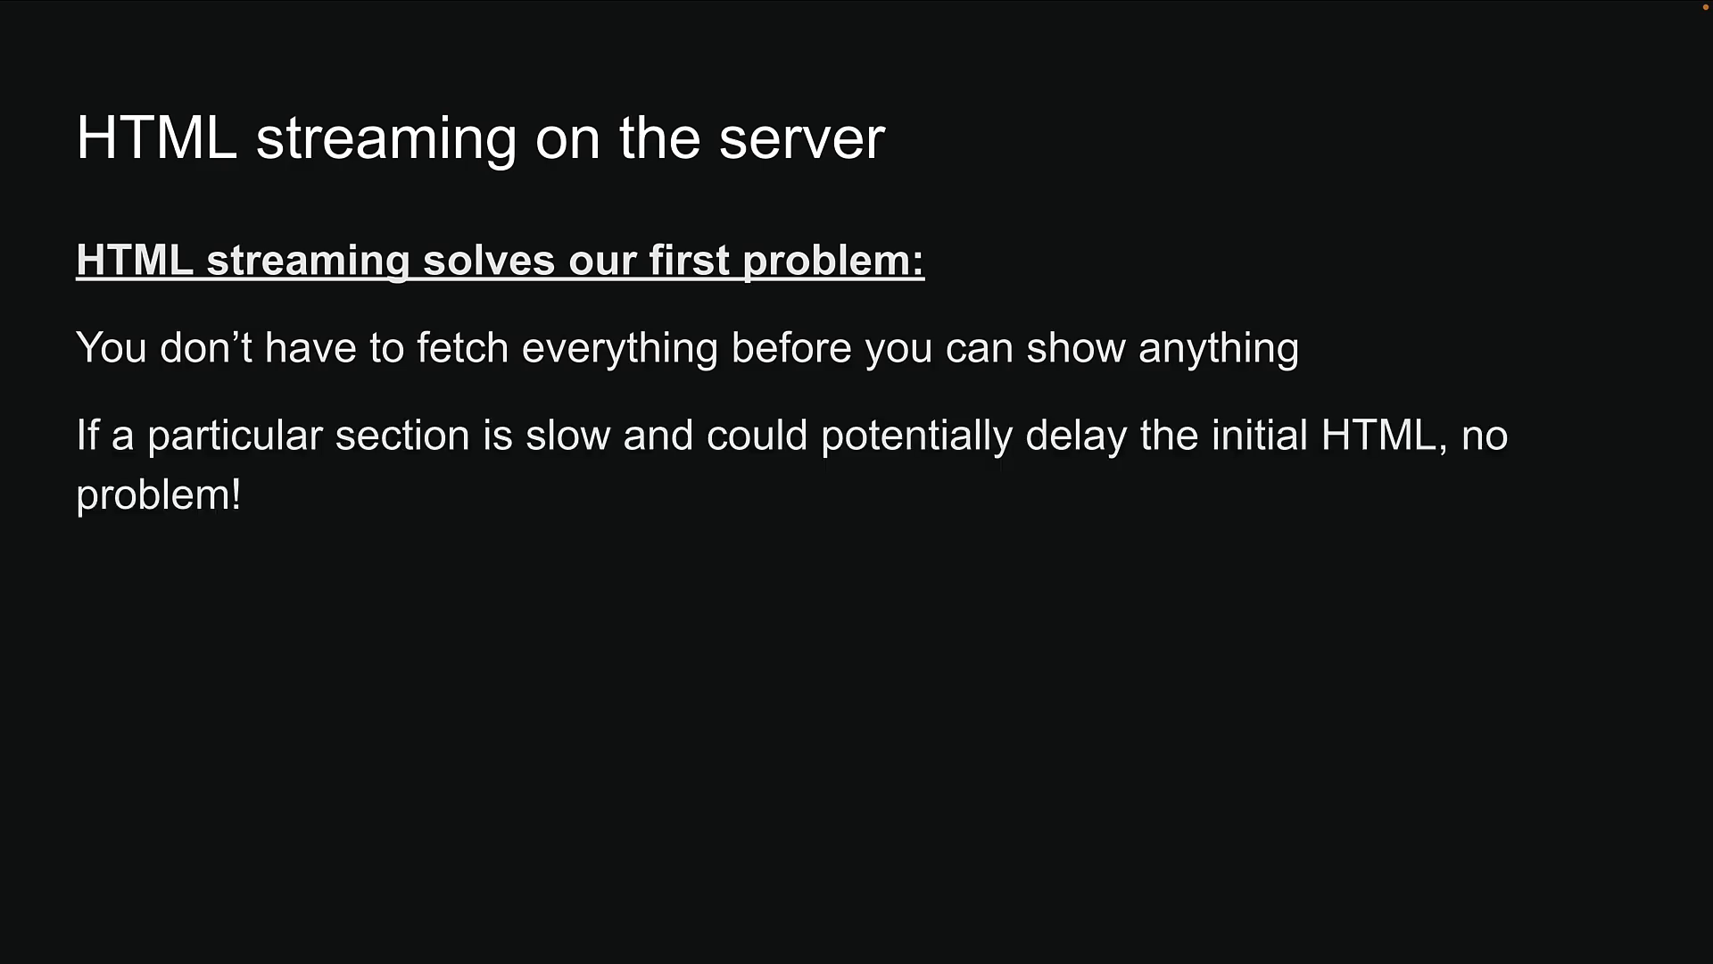
key("Right")
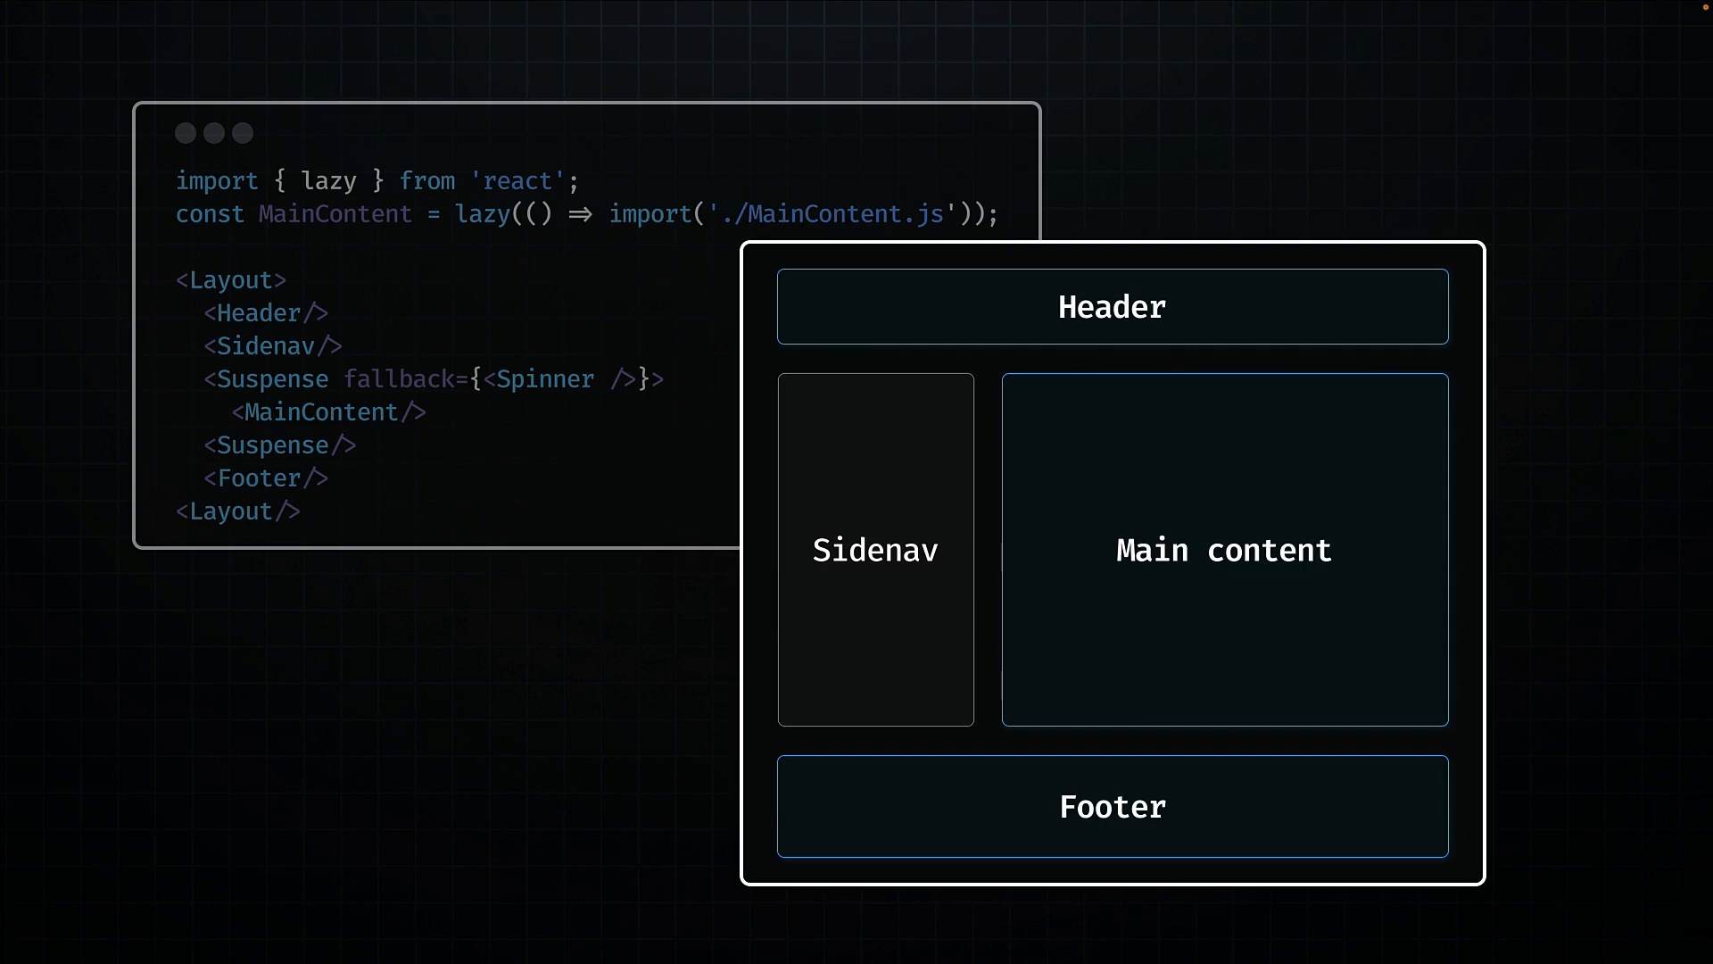
mouse_move(1350, 581)
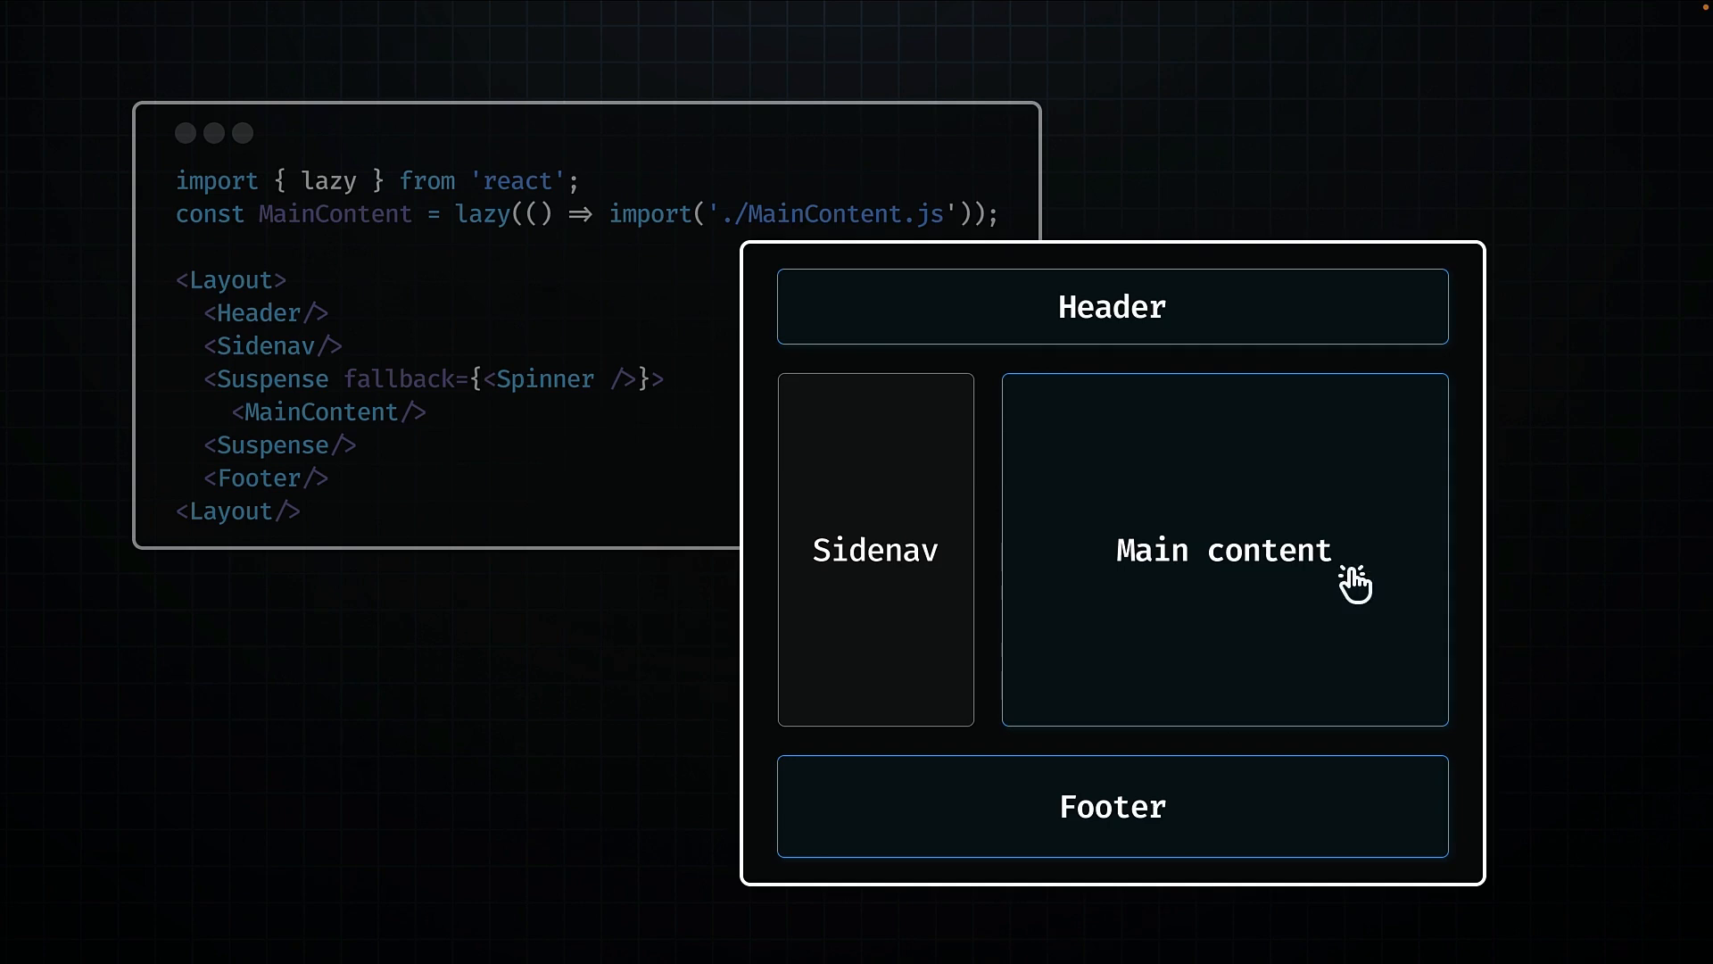